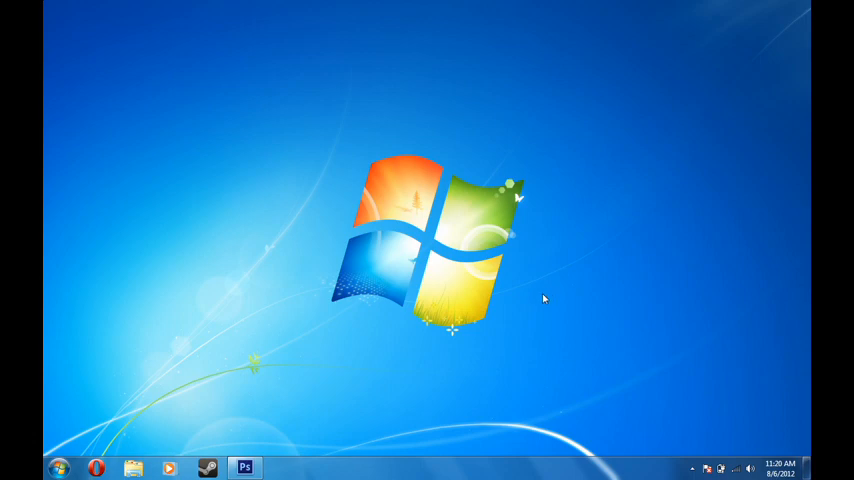
mouse_move(518, 304)
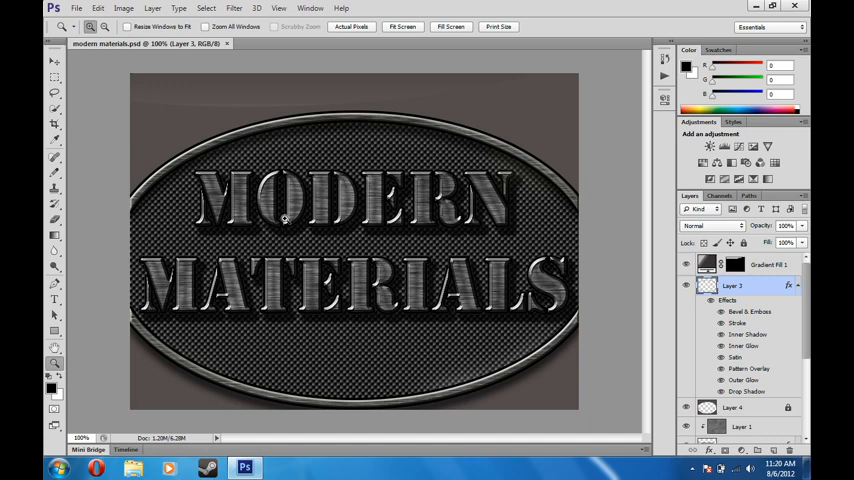
mouse_move(204, 370)
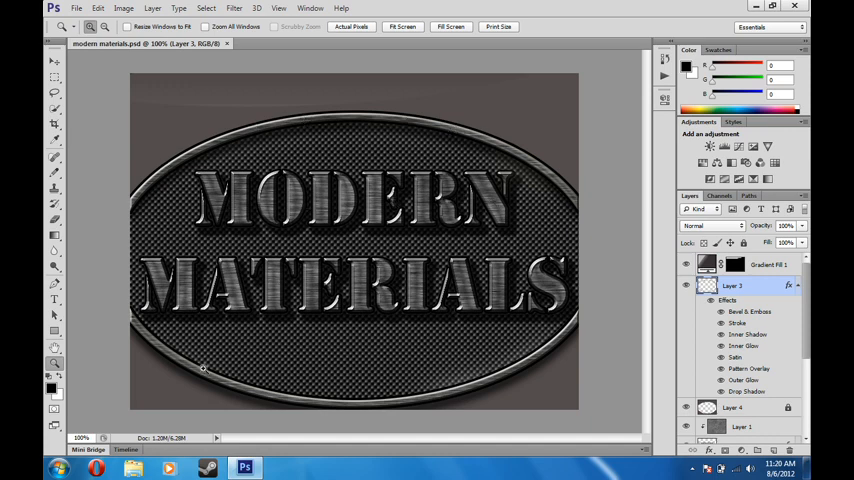
mouse_move(436, 212)
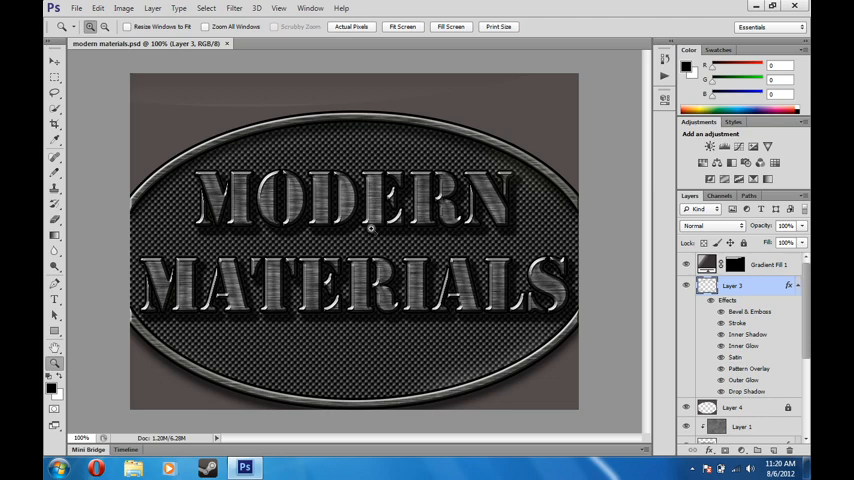
mouse_move(438, 178)
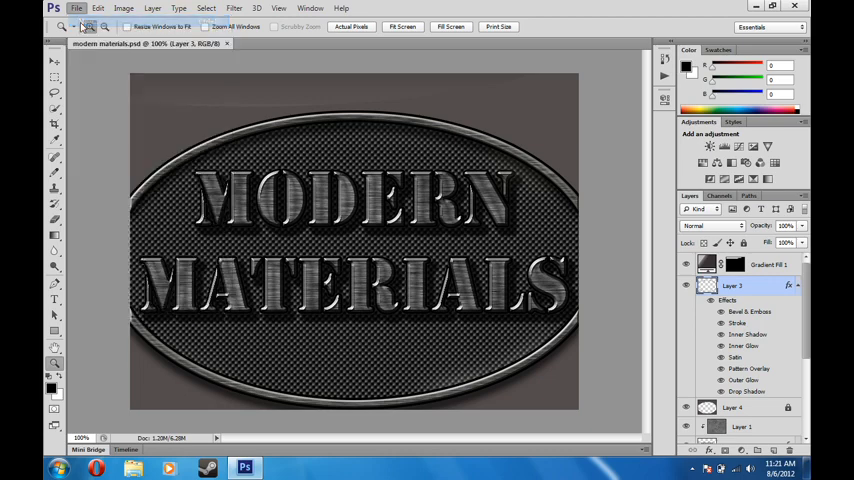
Create a new blank white document of 800 by 600 pixels.
left_click(76, 8)
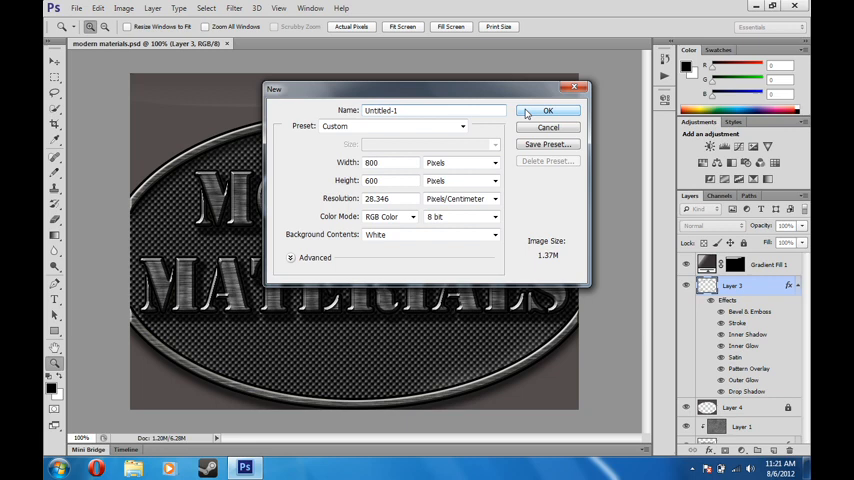
left_click(548, 110)
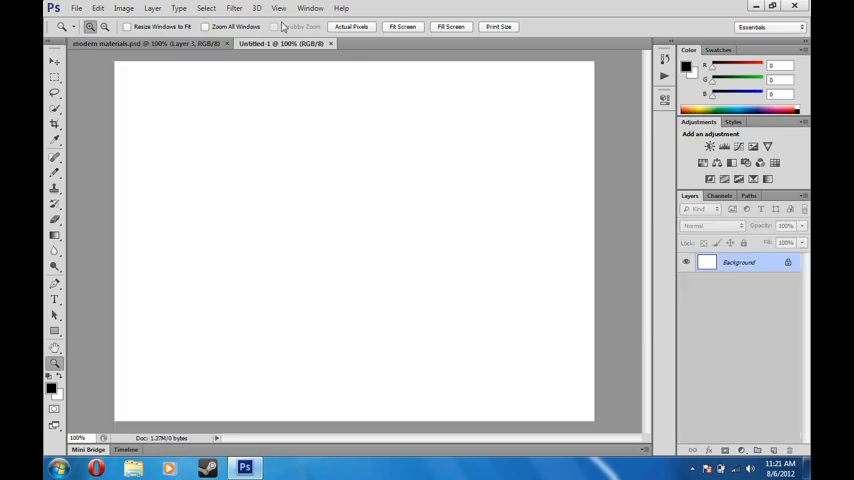
mouse_move(544, 250)
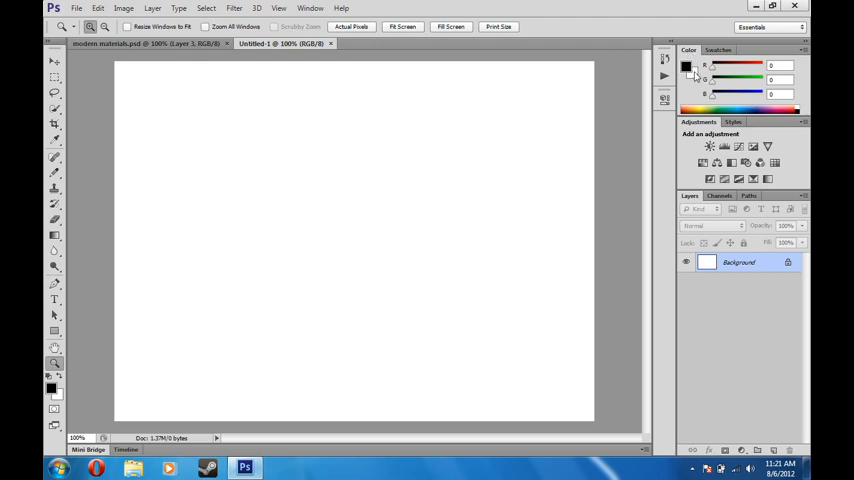
Fill the canvas with a grey Render Clouds texture as the base.
left_click(234, 8)
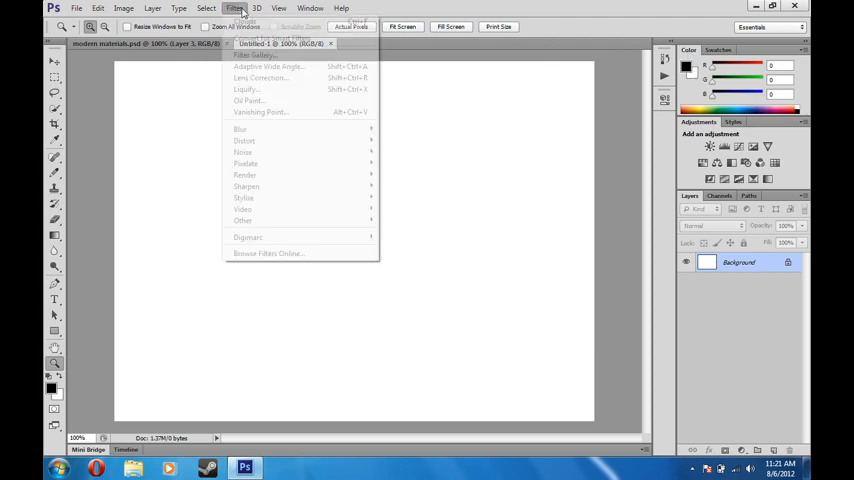
mouse_move(244, 140)
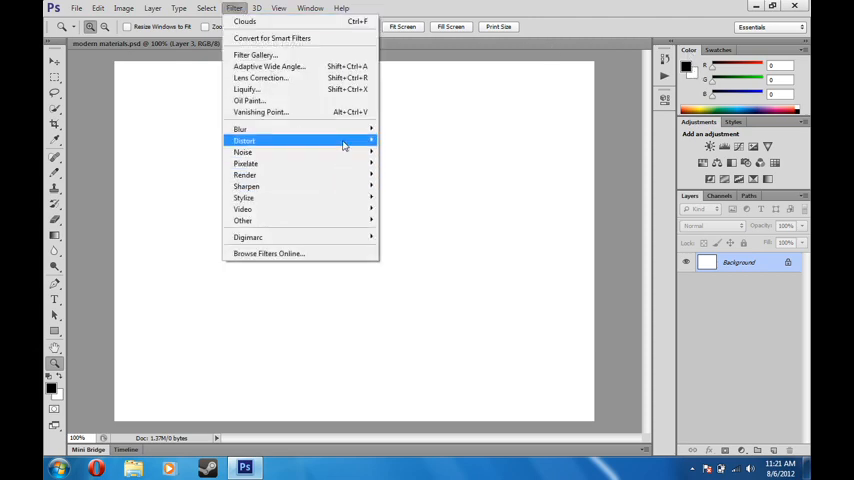
mouse_move(244, 176)
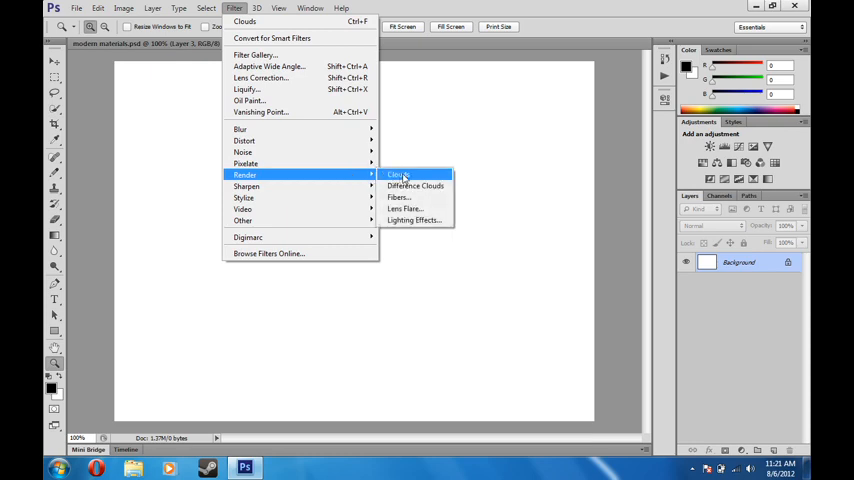
left_click(396, 176)
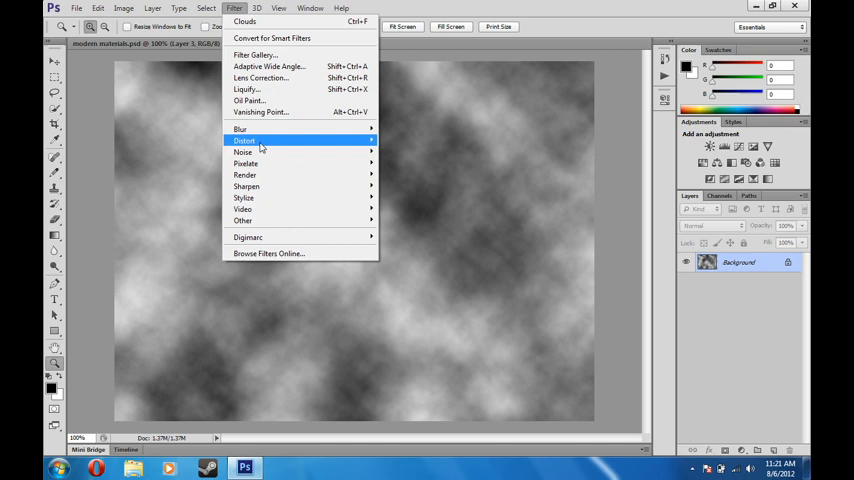
Add heavy monochromatic noise over the clouds for dense grey grain.
left_click(244, 152)
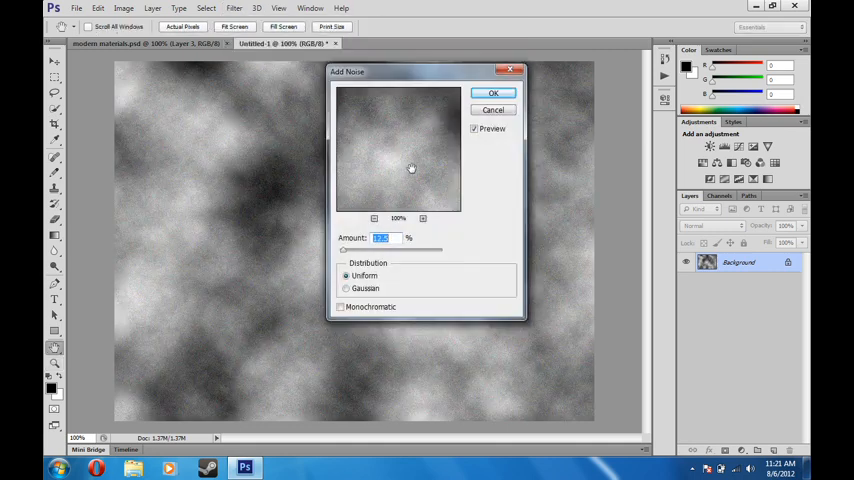
left_click(340, 308)
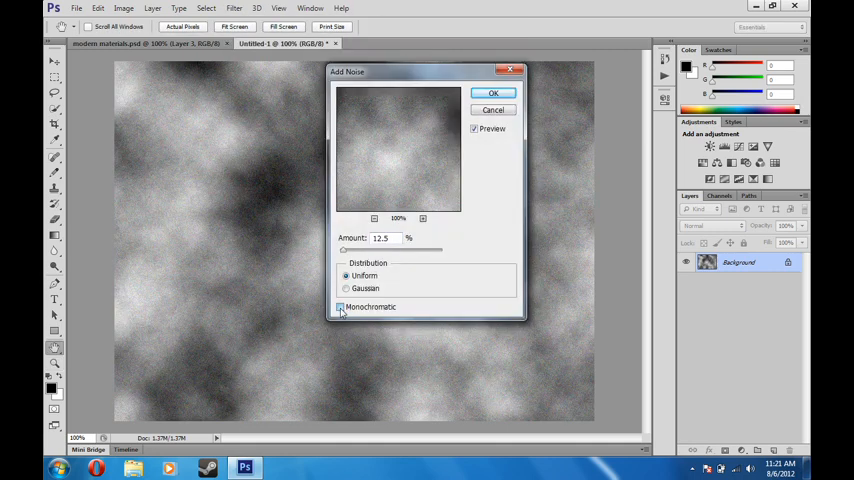
left_click(346, 288)
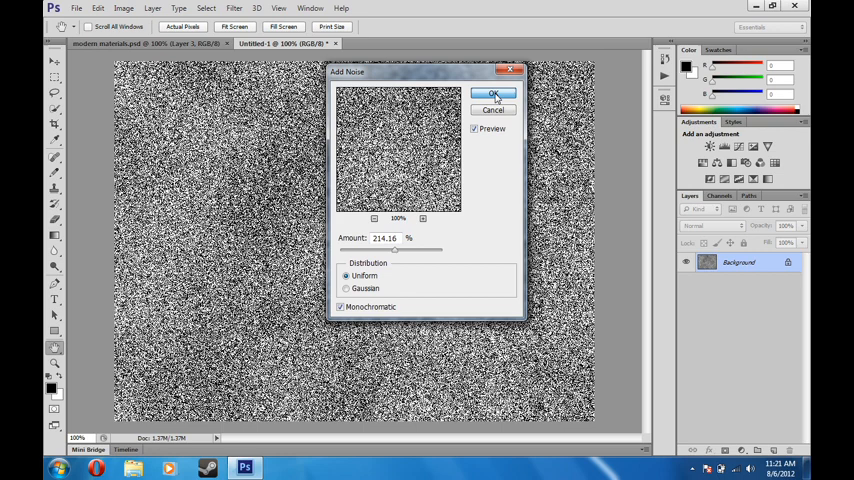
left_click(492, 94)
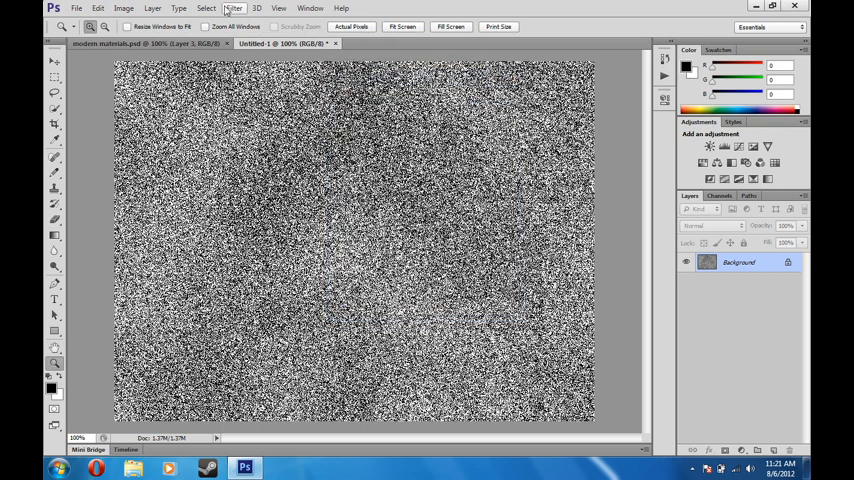
left_click(234, 8)
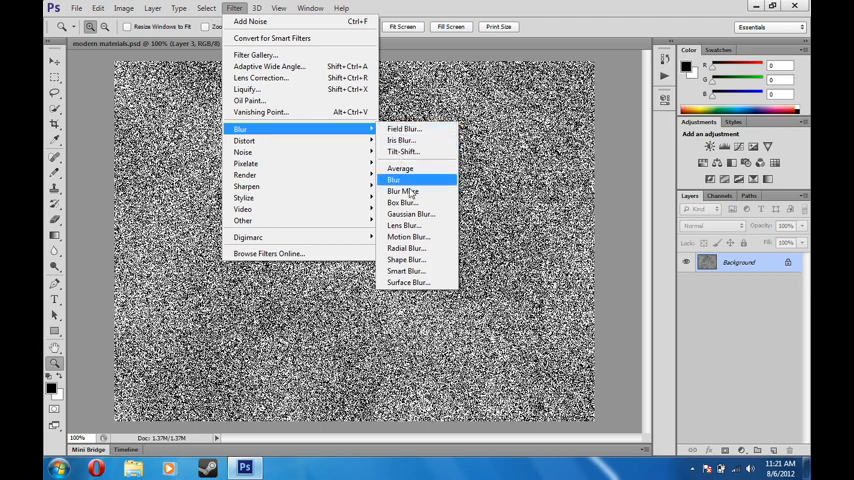
Apply a horizontal Motion Blur at angle 0 with a longer distance for brushed-steel streaks.
left_click(404, 236)
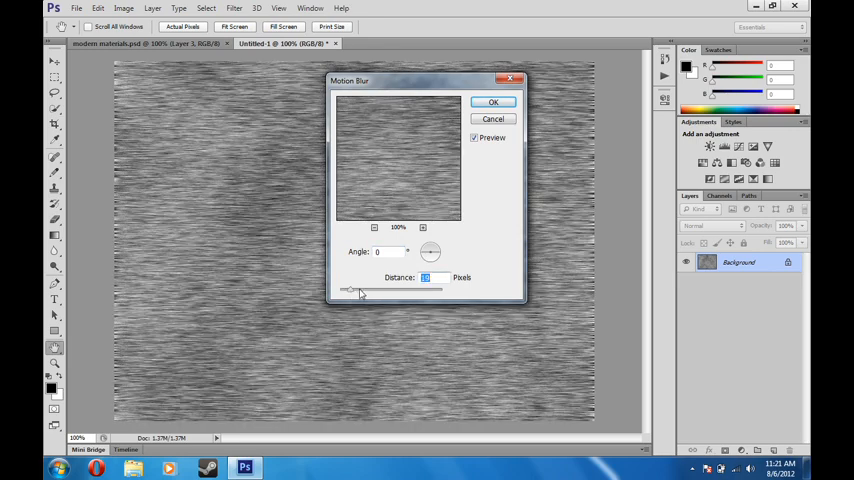
left_click_drag(350, 288, 362, 288)
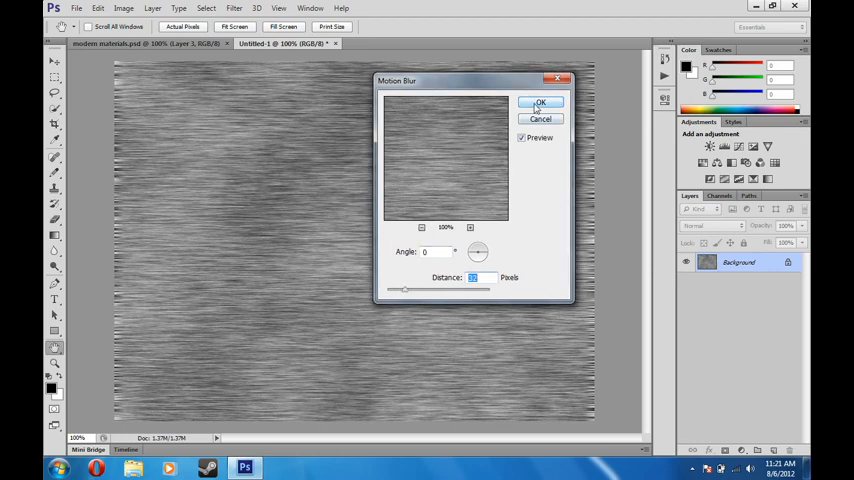
left_click(538, 104)
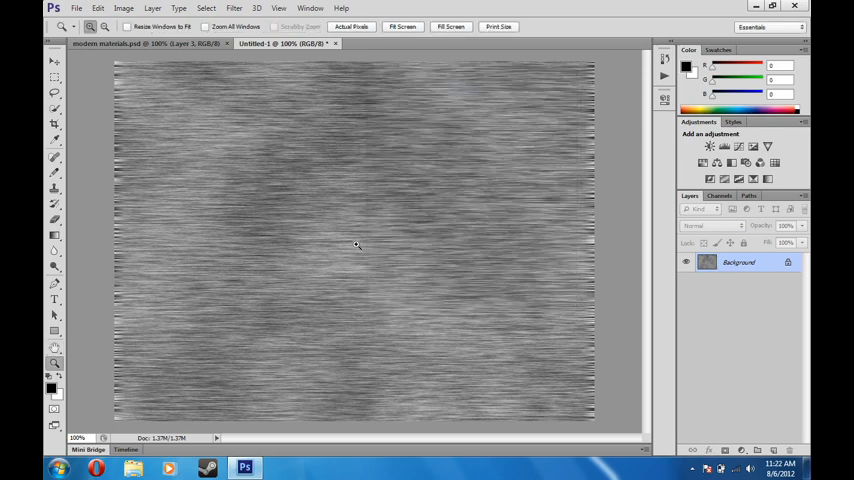
mouse_move(422, 330)
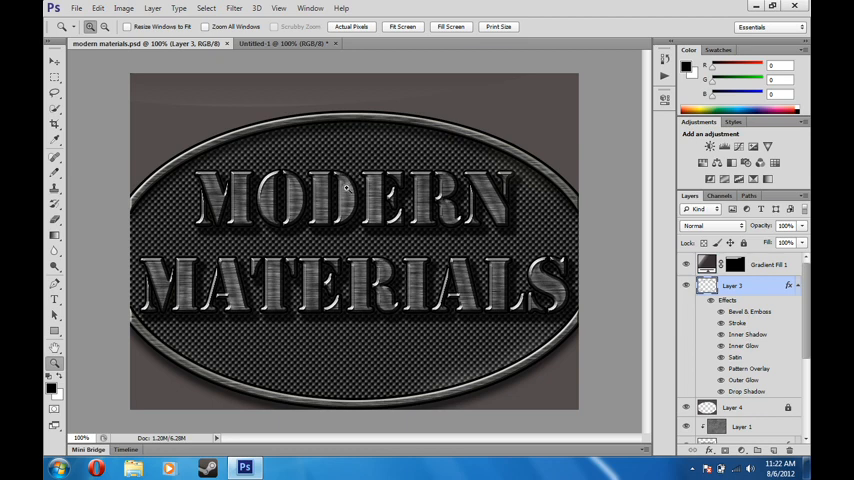
mouse_move(320, 124)
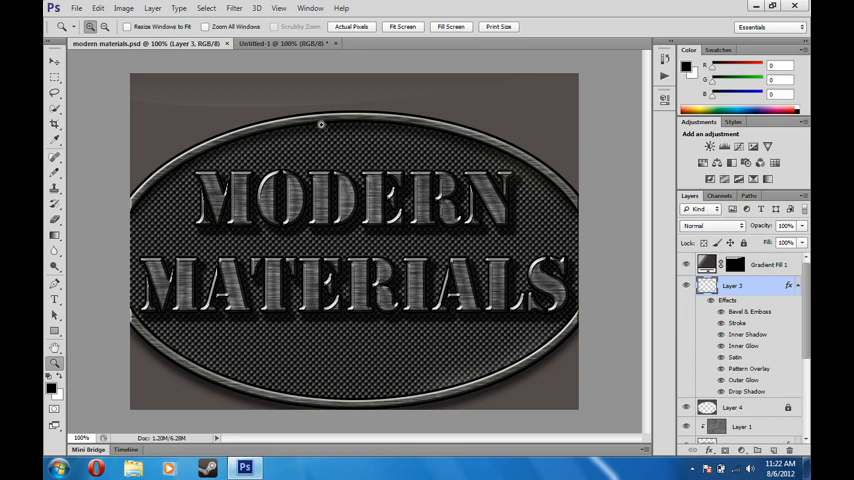